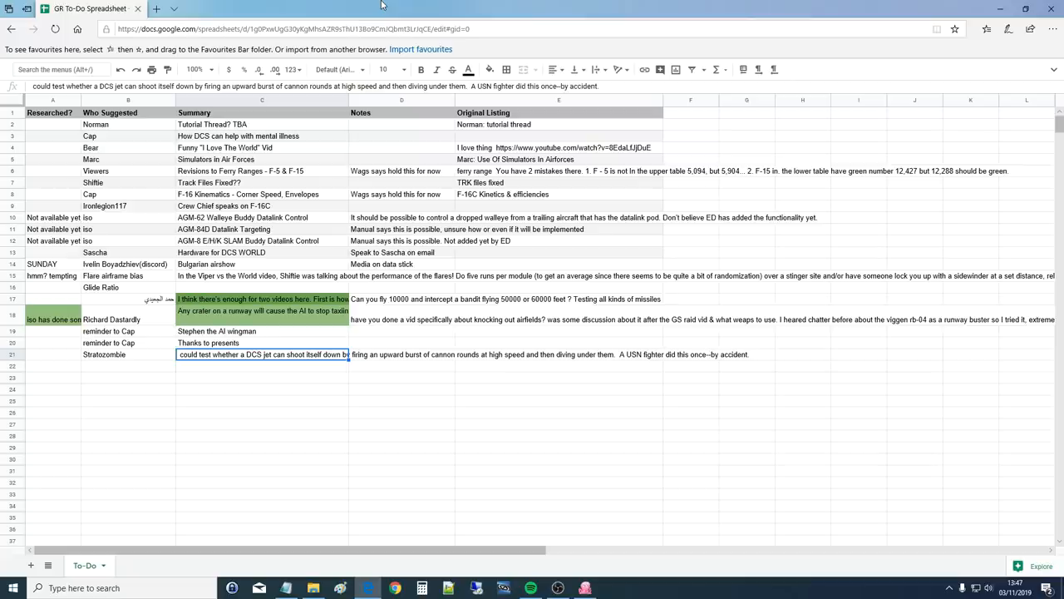
mouse_move(202, 379)
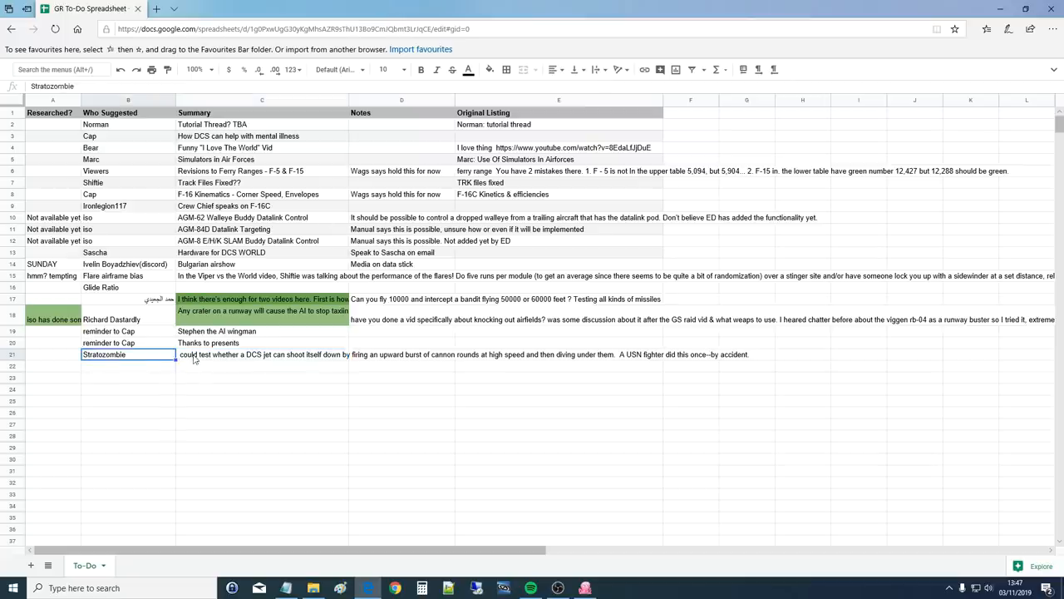
- Choose Slot from the pause menu and pick the F-16C slot to reach the briefing
click(263, 354)
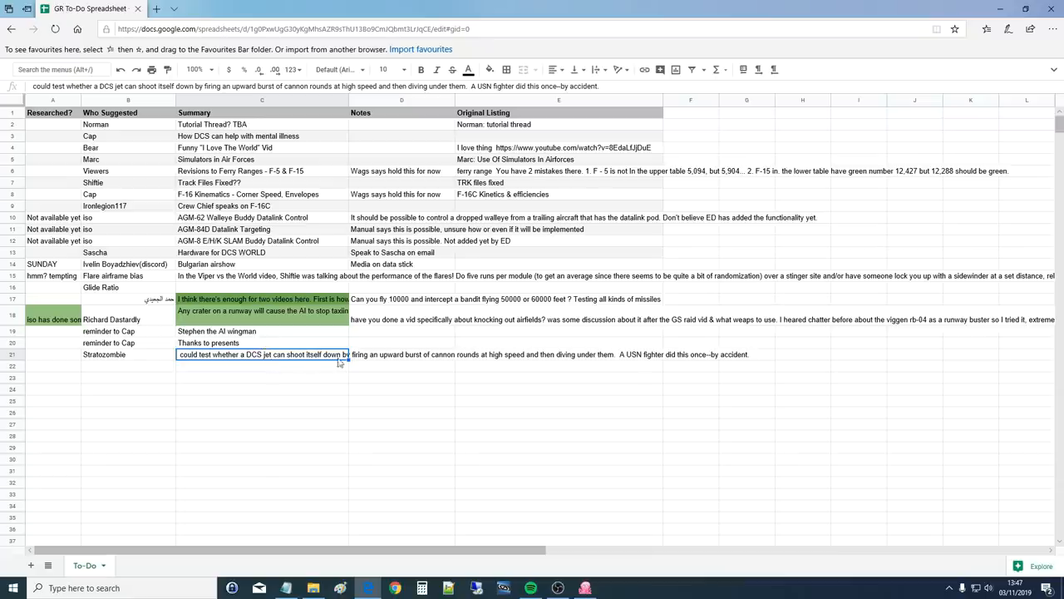
mouse_move(466, 360)
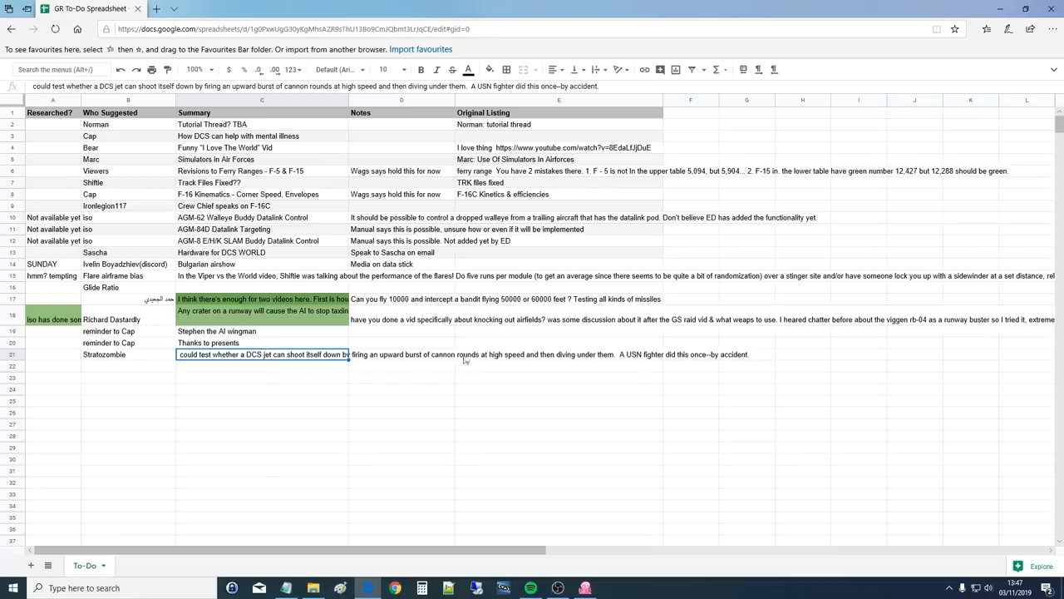
mouse_move(602, 357)
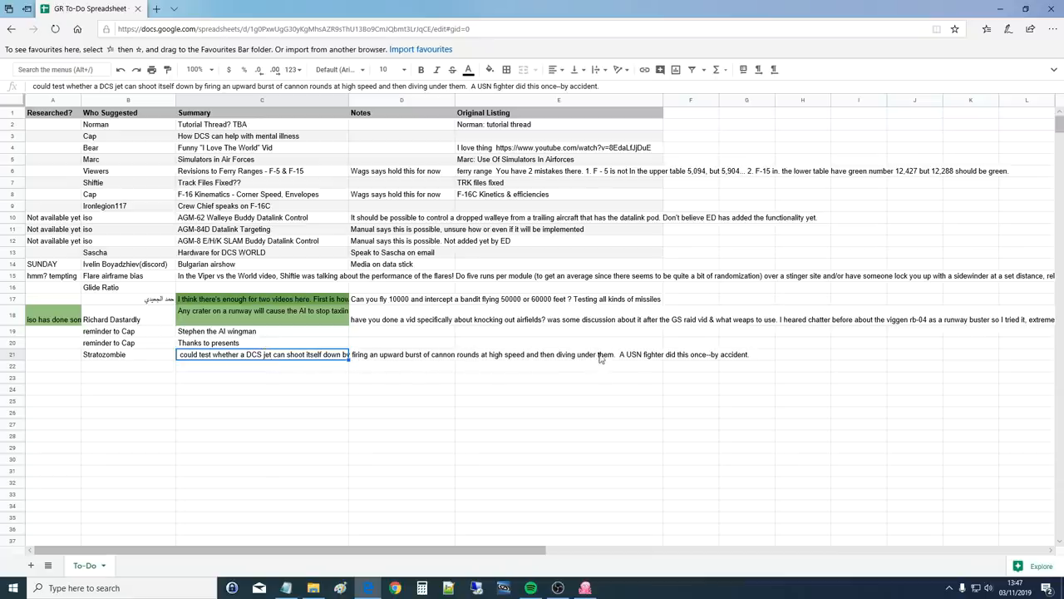
mouse_move(652, 361)
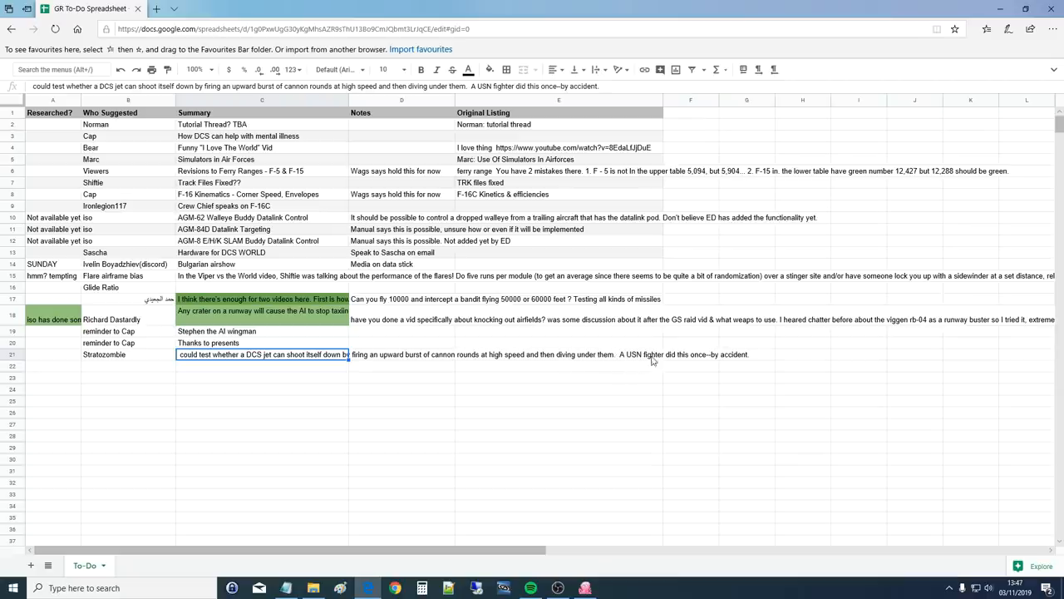
mouse_move(722, 356)
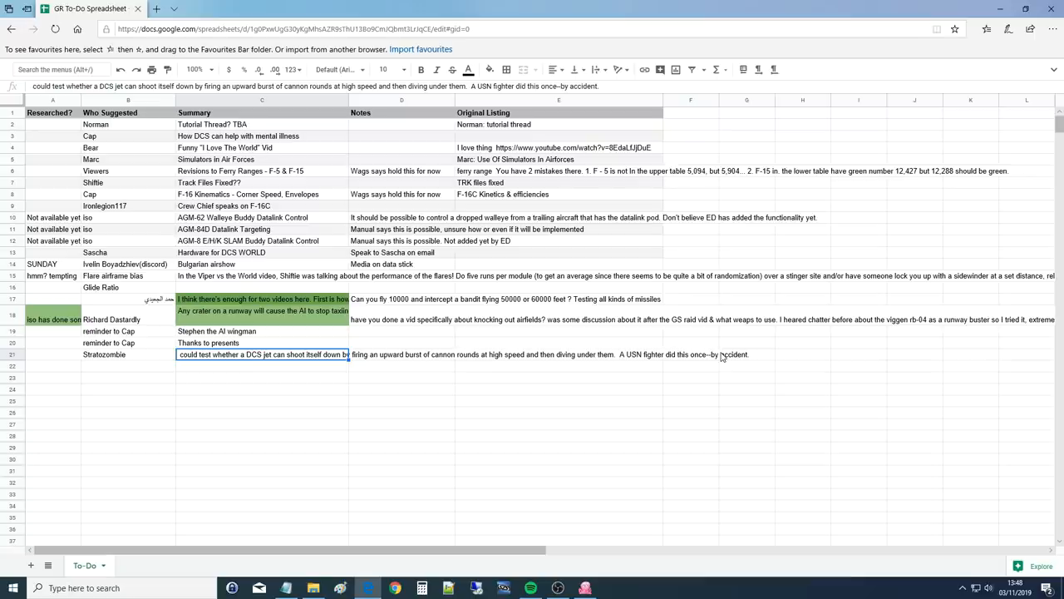
mouse_move(333, 363)
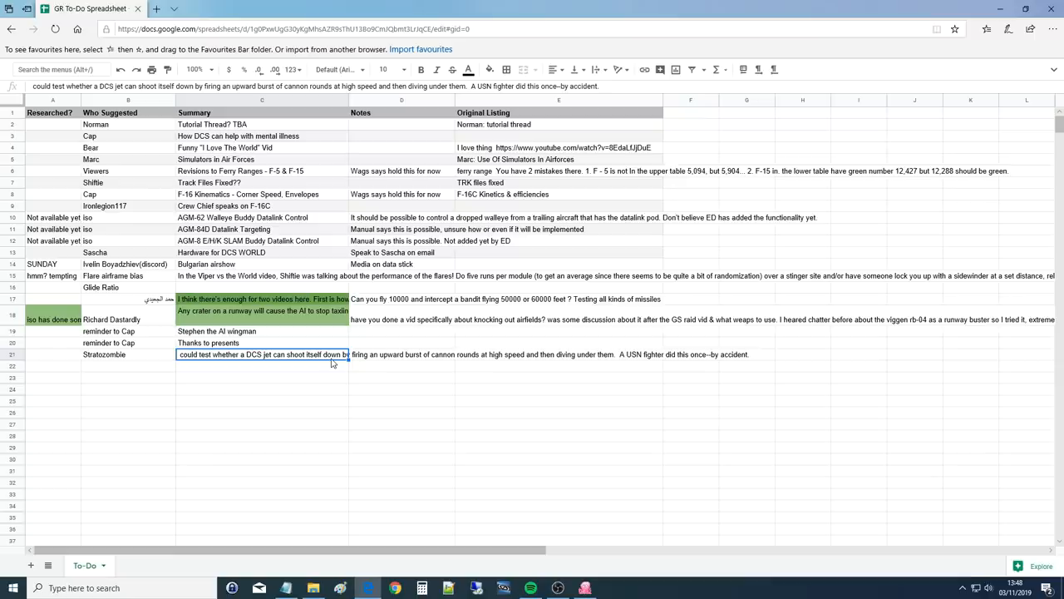
mouse_move(310, 367)
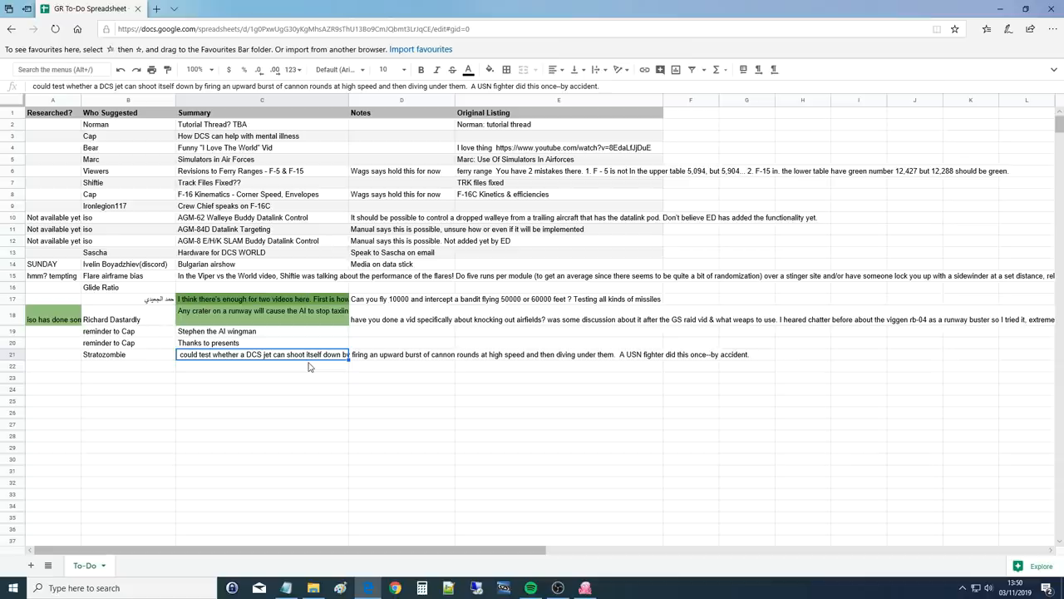
mouse_move(291, 373)
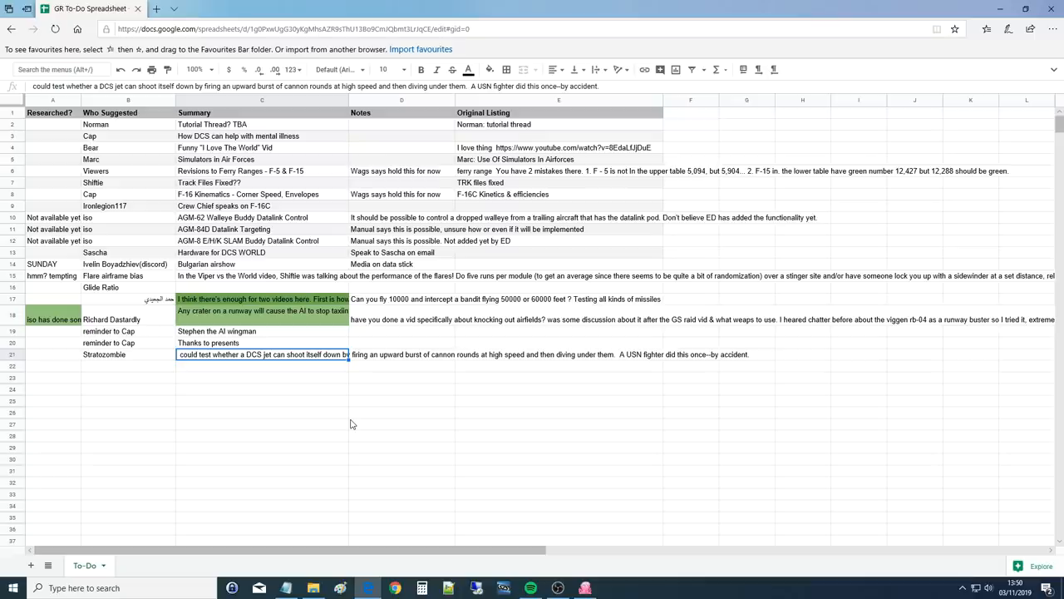
mouse_move(314, 449)
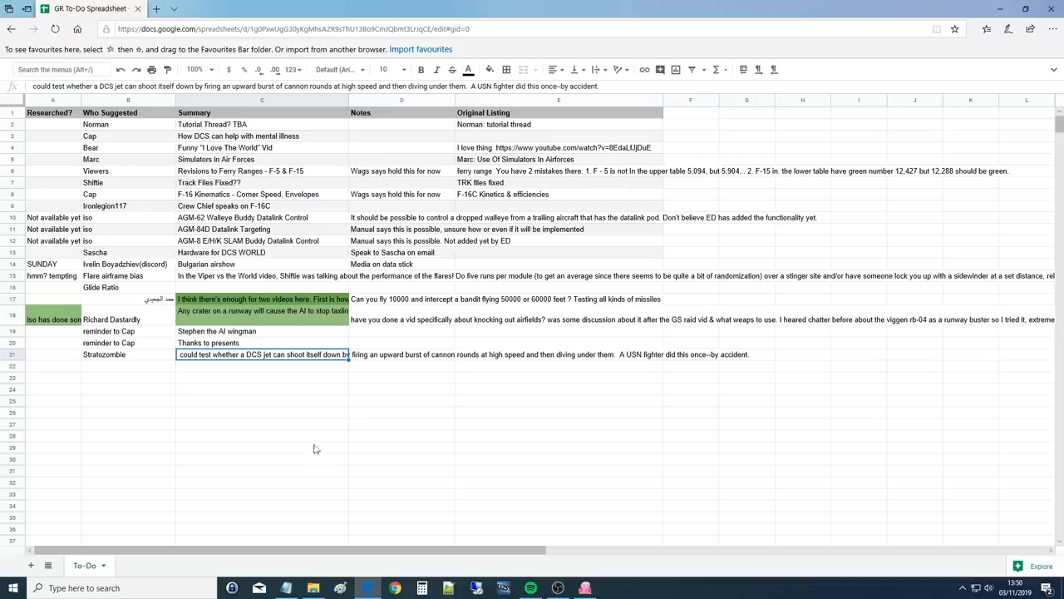
mouse_move(398, 354)
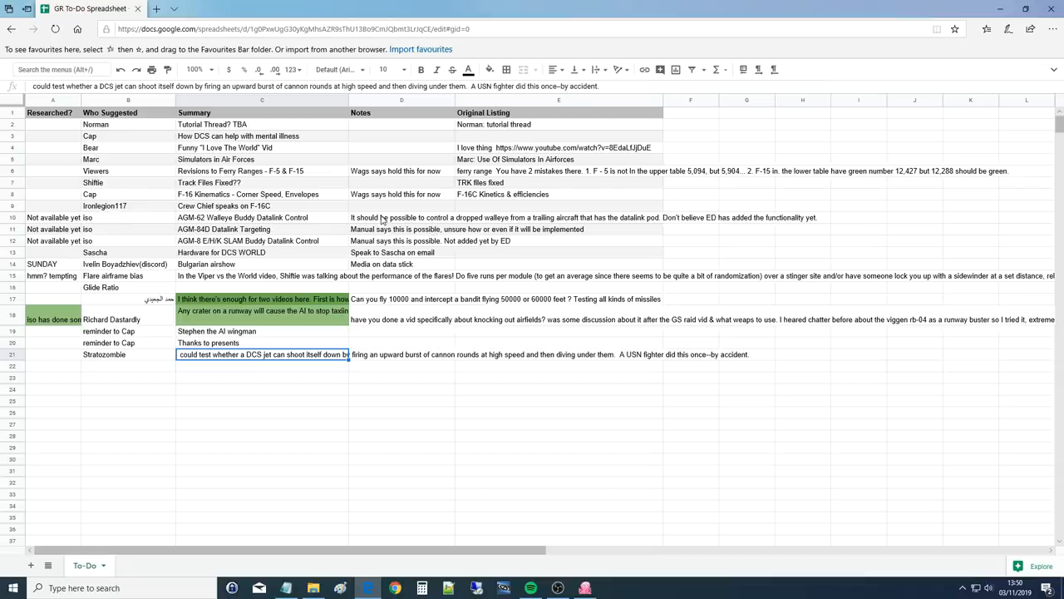
mouse_move(403, 117)
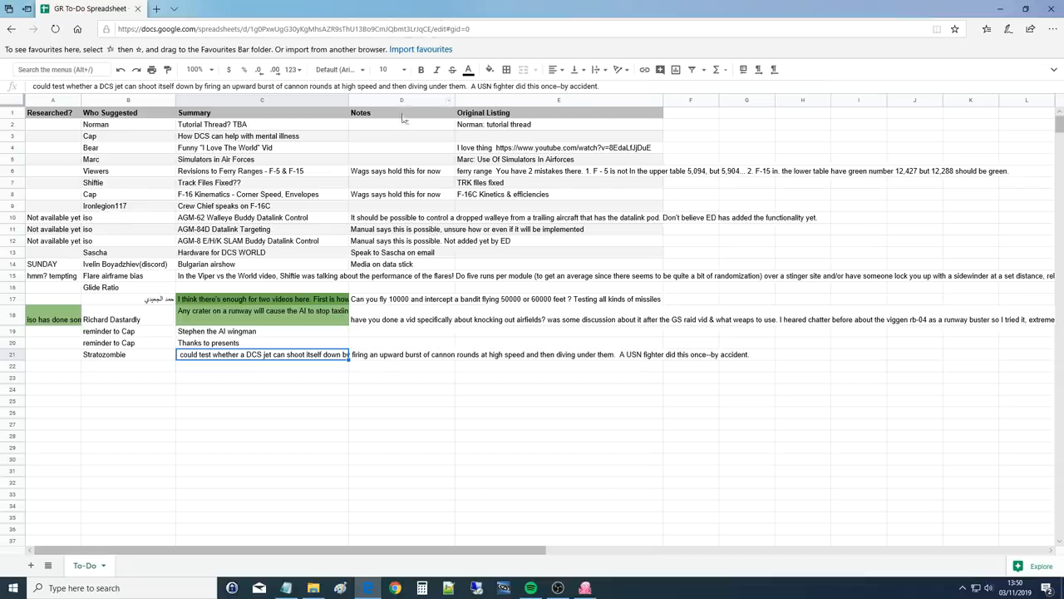
mouse_move(386, 266)
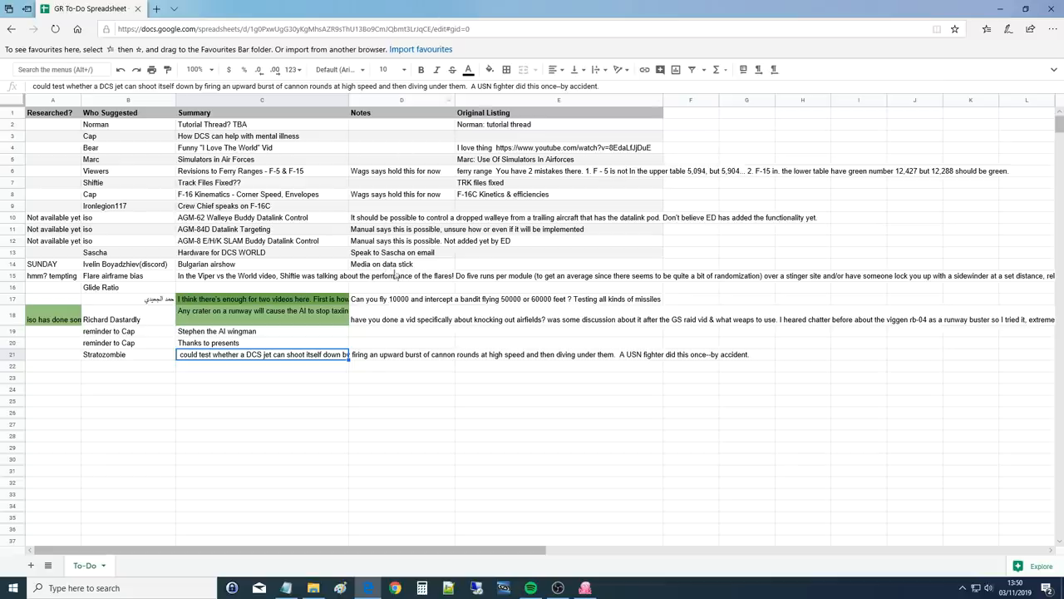
mouse_move(386, 366)
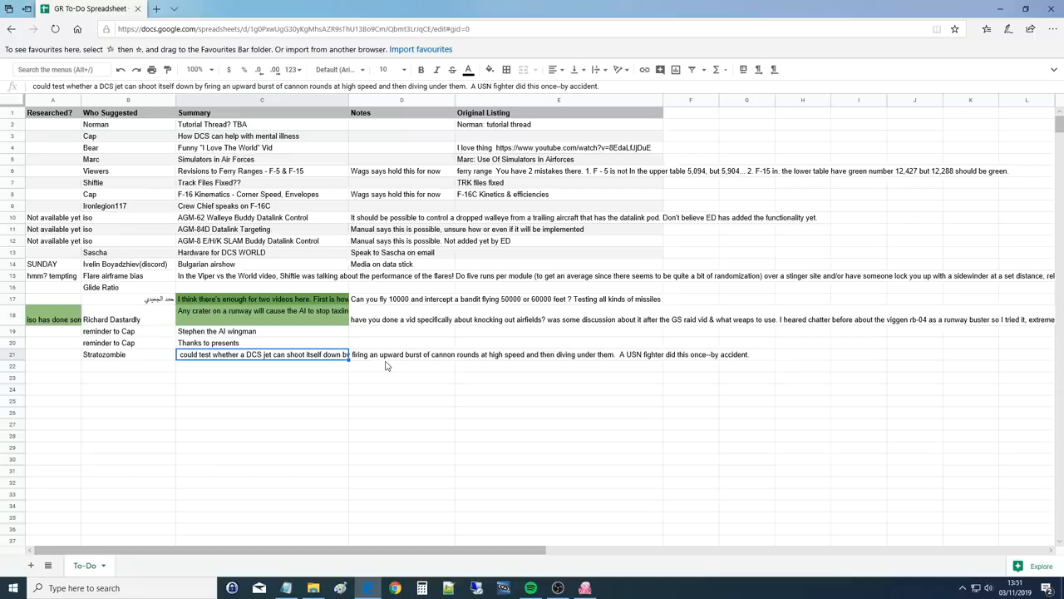
mouse_move(284, 471)
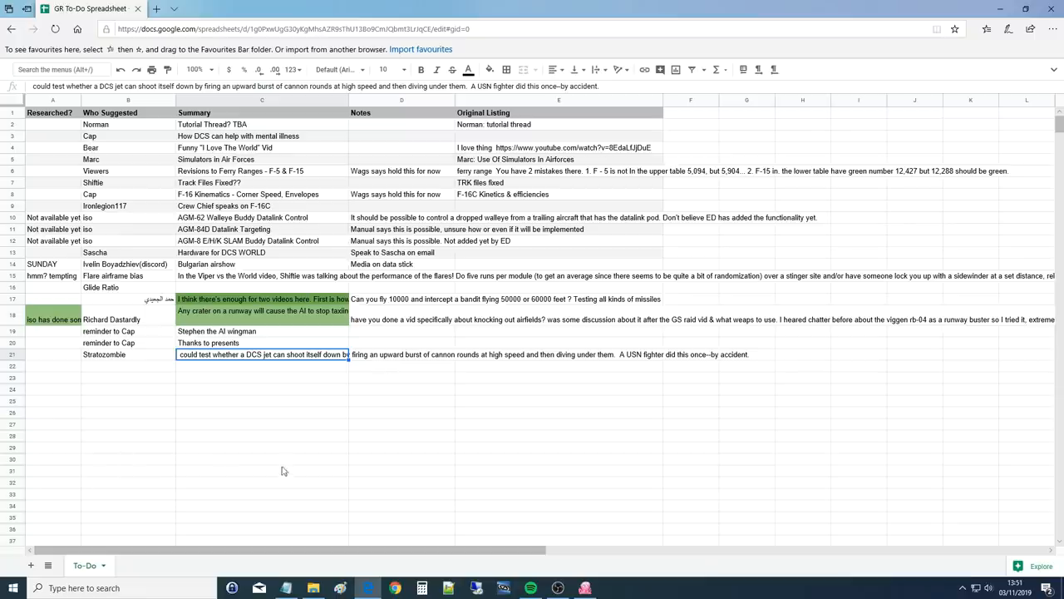
mouse_move(476, 5)
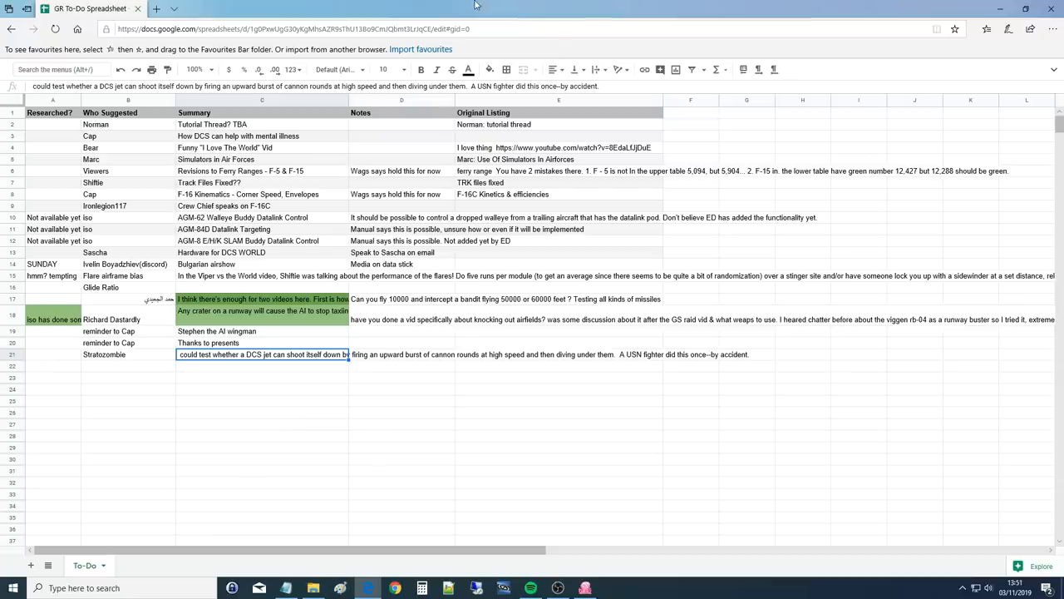
mouse_move(432, 330)
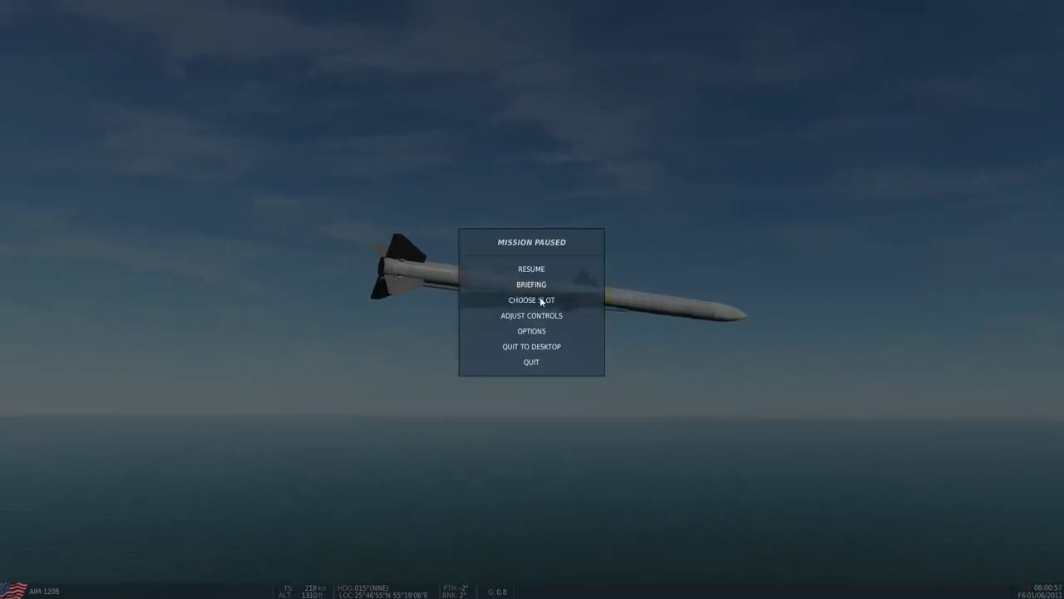
click(532, 285)
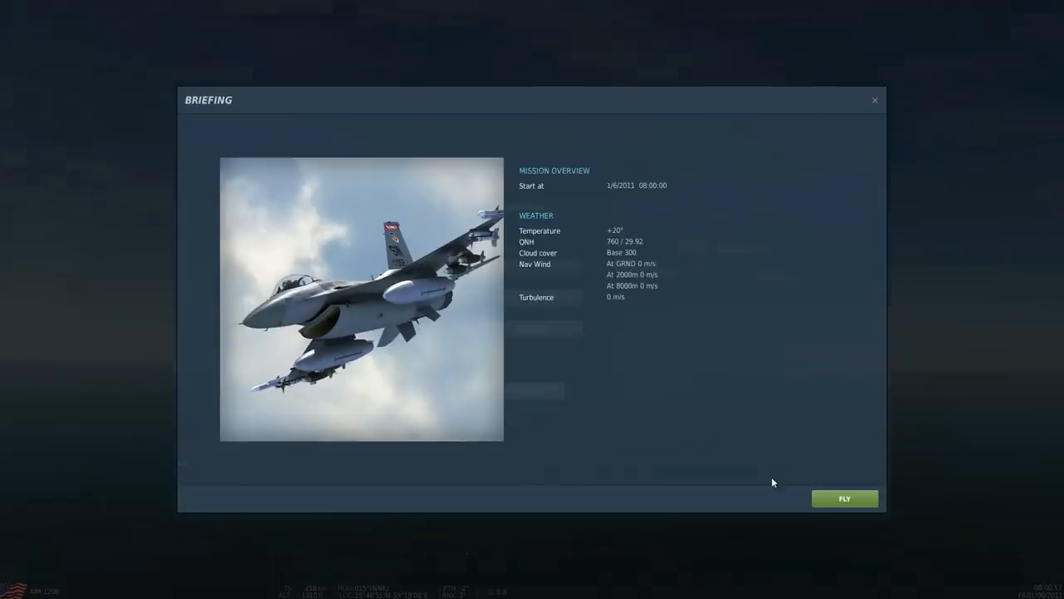
click(845, 499)
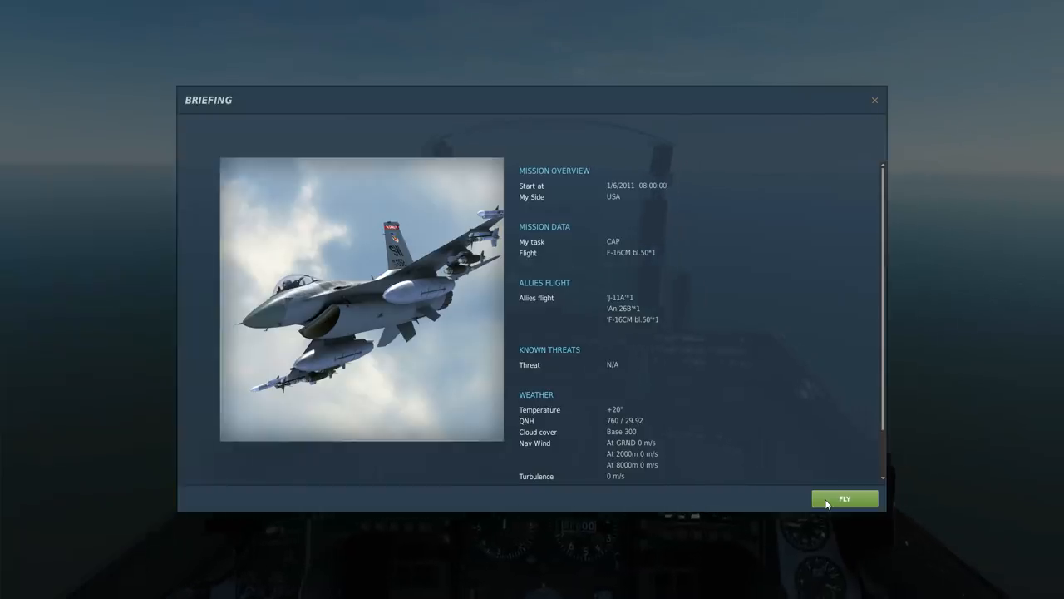
click(845, 499)
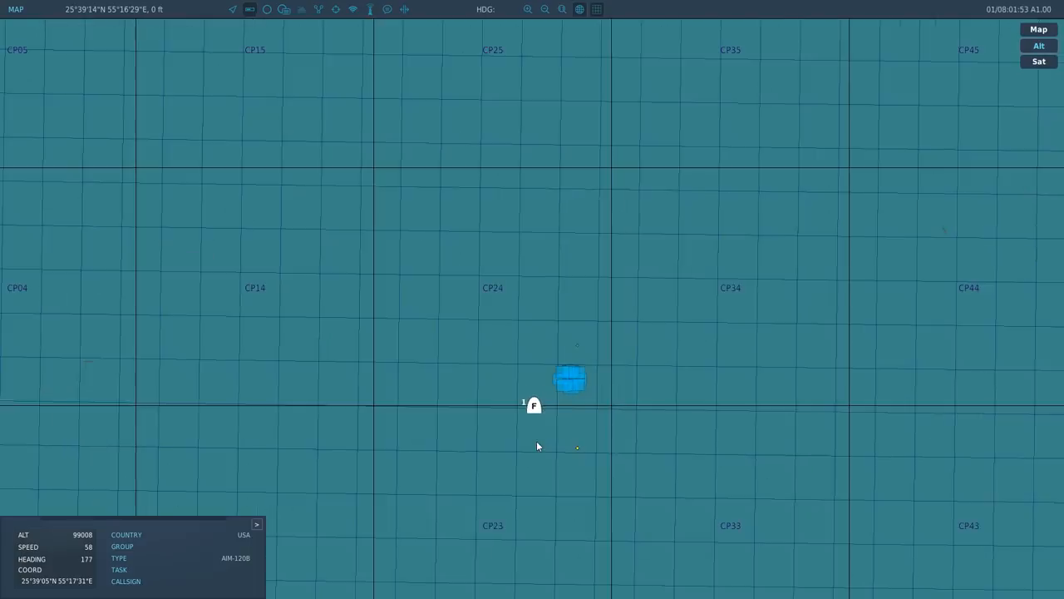
scroll(down, 3)
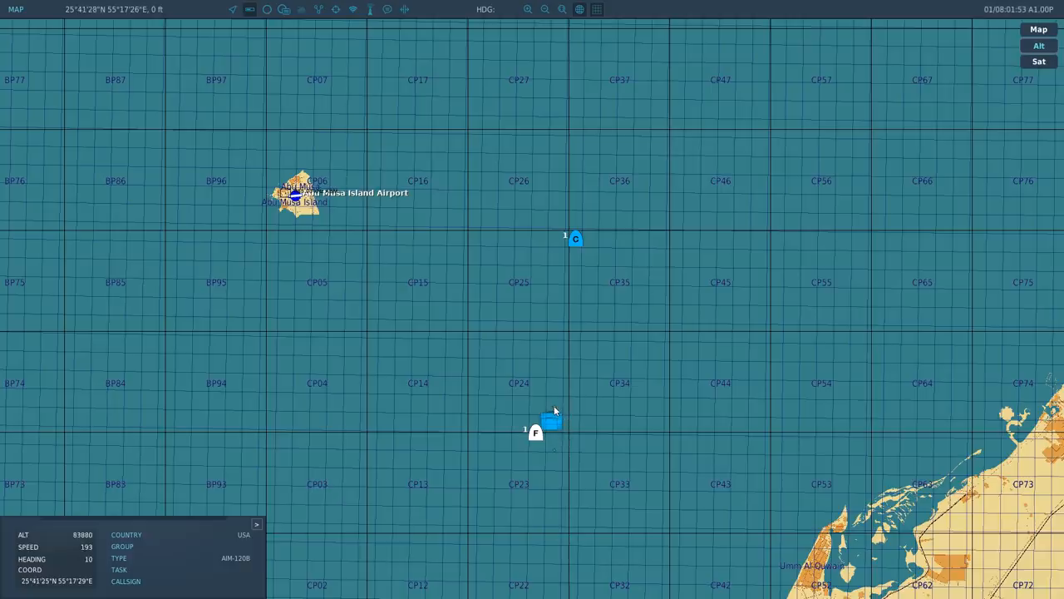
mouse_move(549, 429)
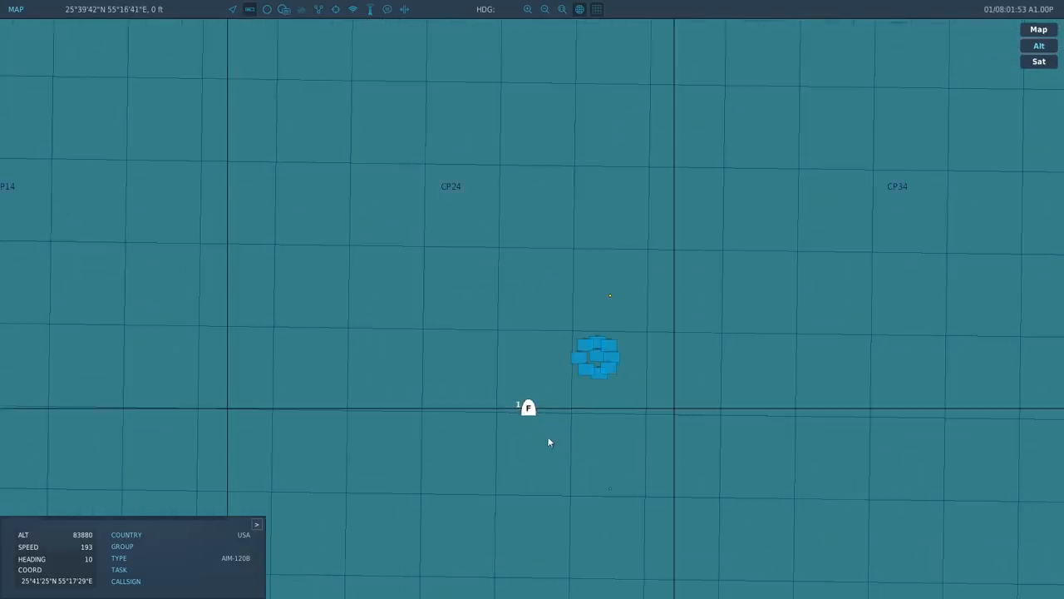
mouse_move(556, 433)
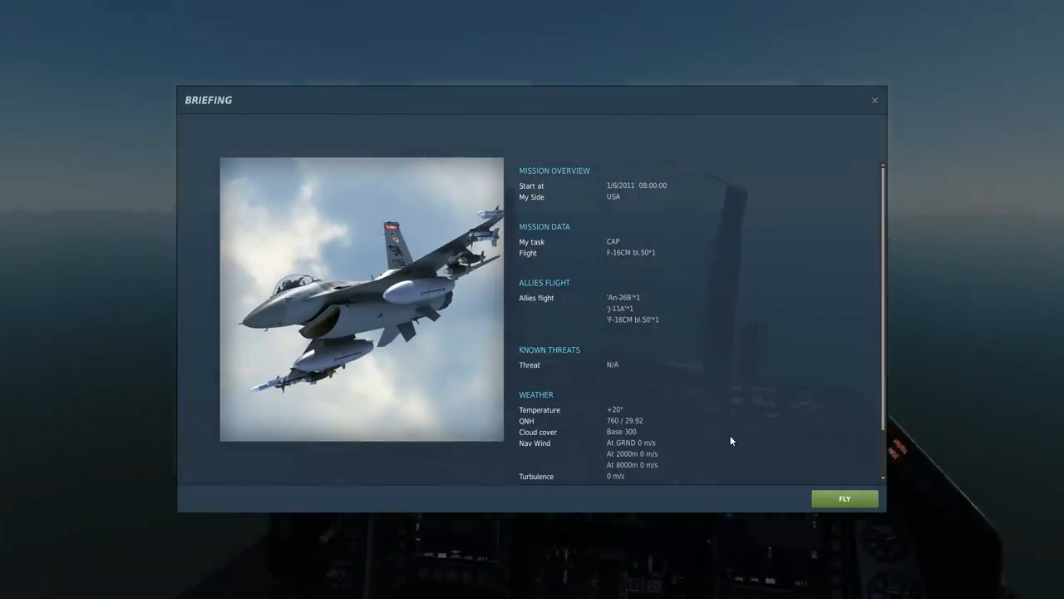
click(845, 499)
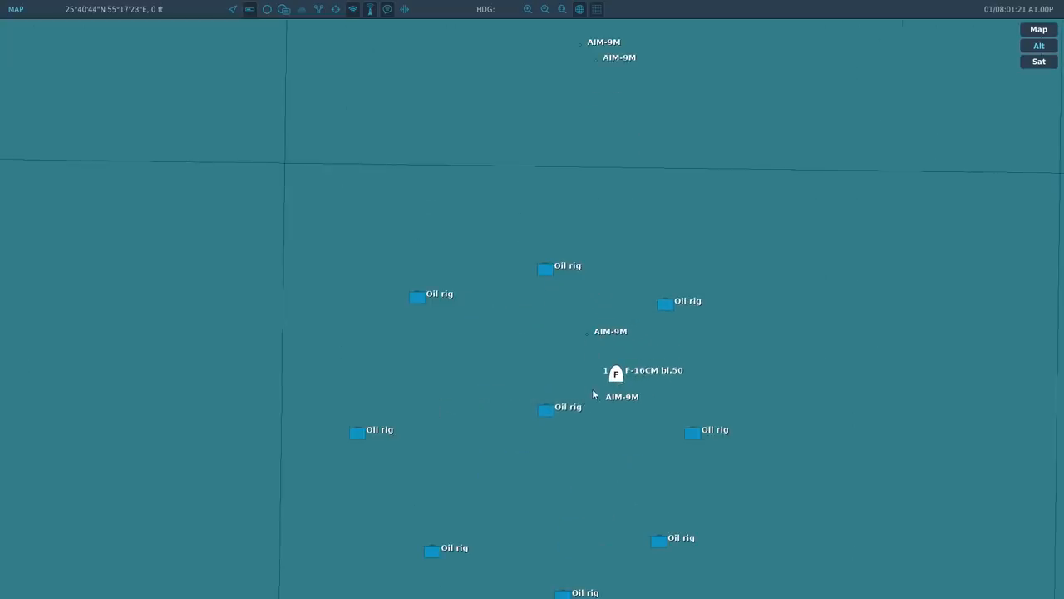
- Draw a ruler line from the F-16 to the AIM-9M markers and read the distance
click(596, 406)
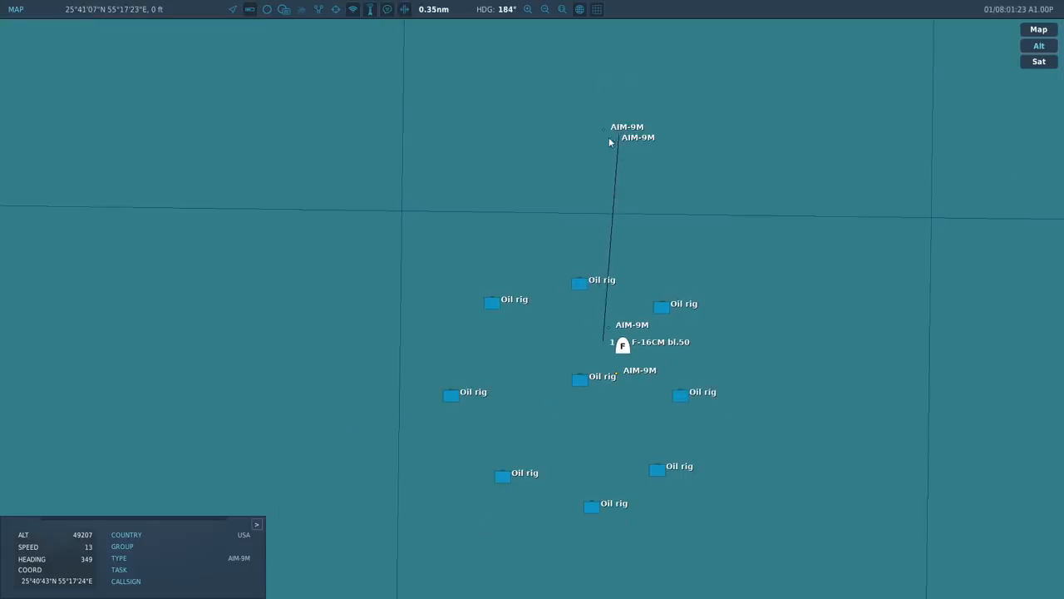
mouse_move(614, 313)
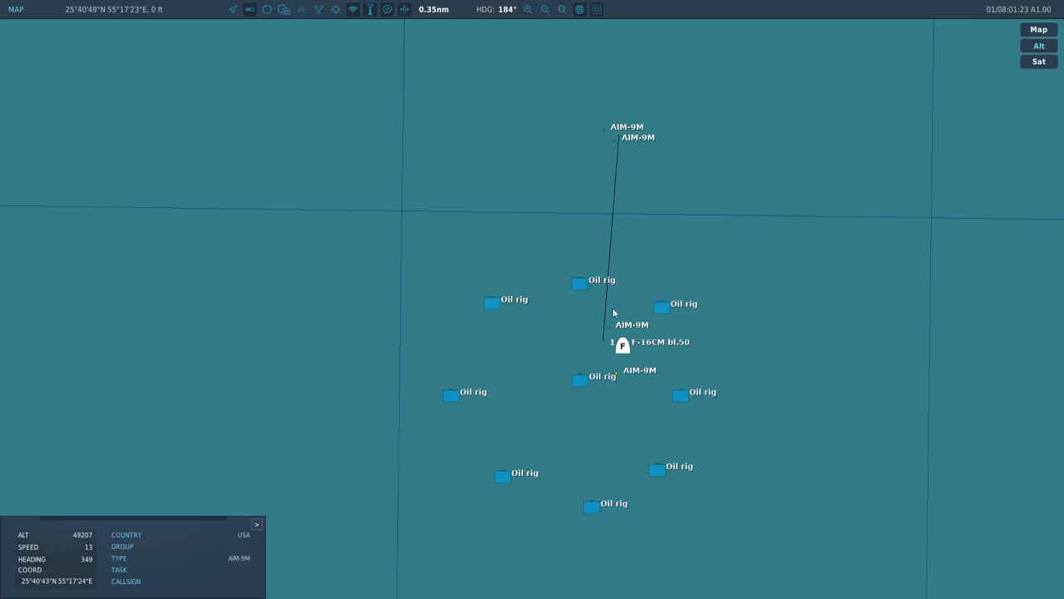
click(622, 344)
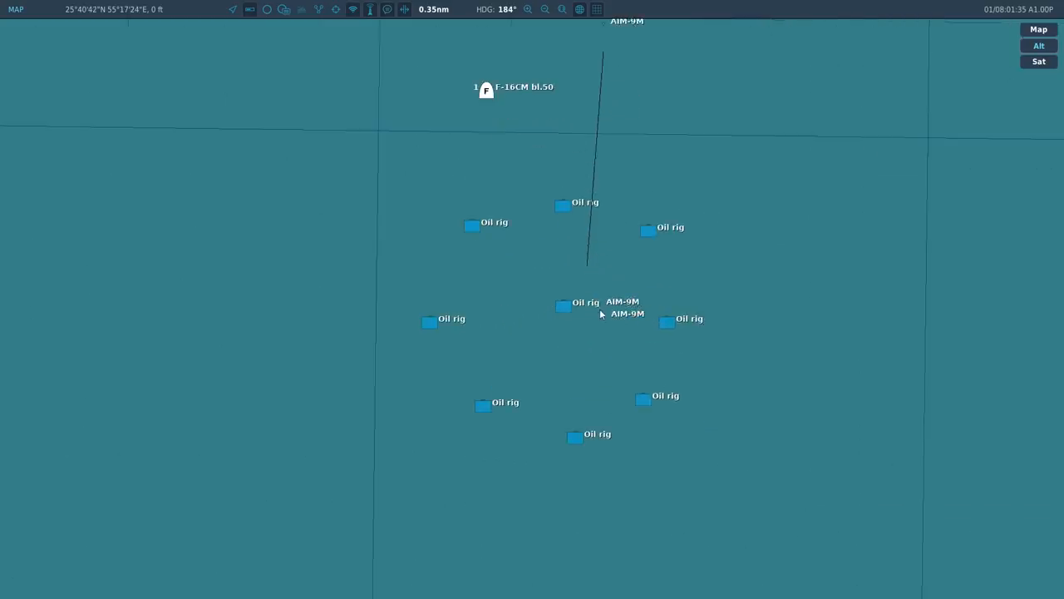
- Quit the paused dusk mission and restart it to fly the F-16C in daylight over the sea
click(602, 126)
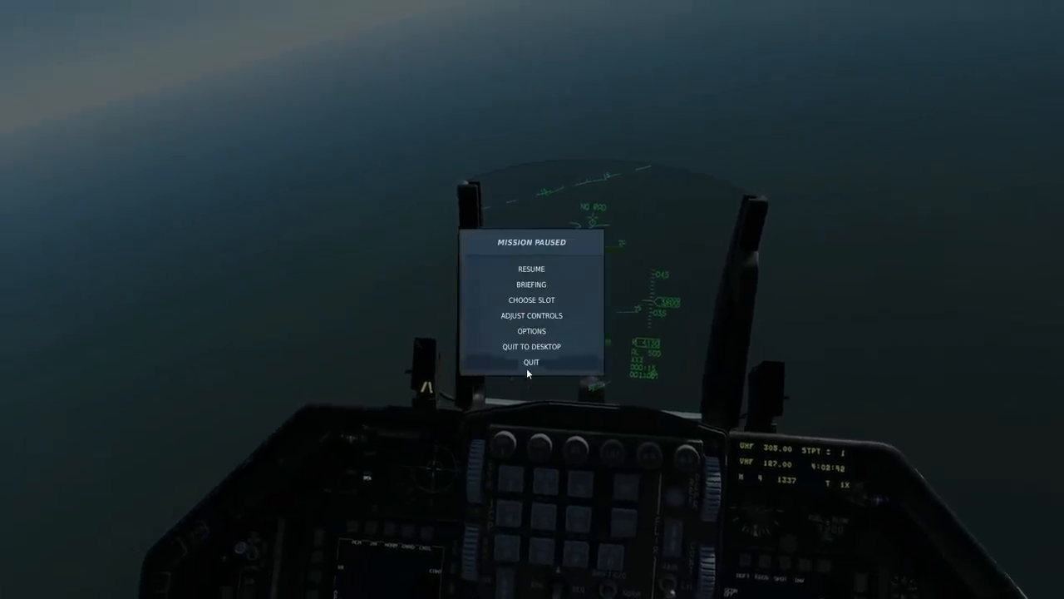
click(532, 270)
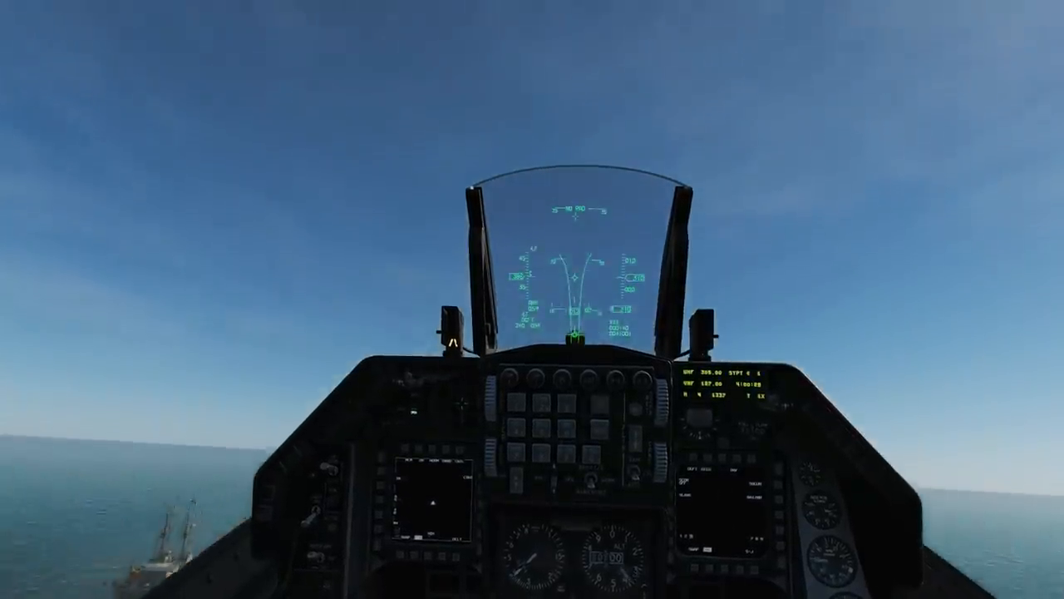